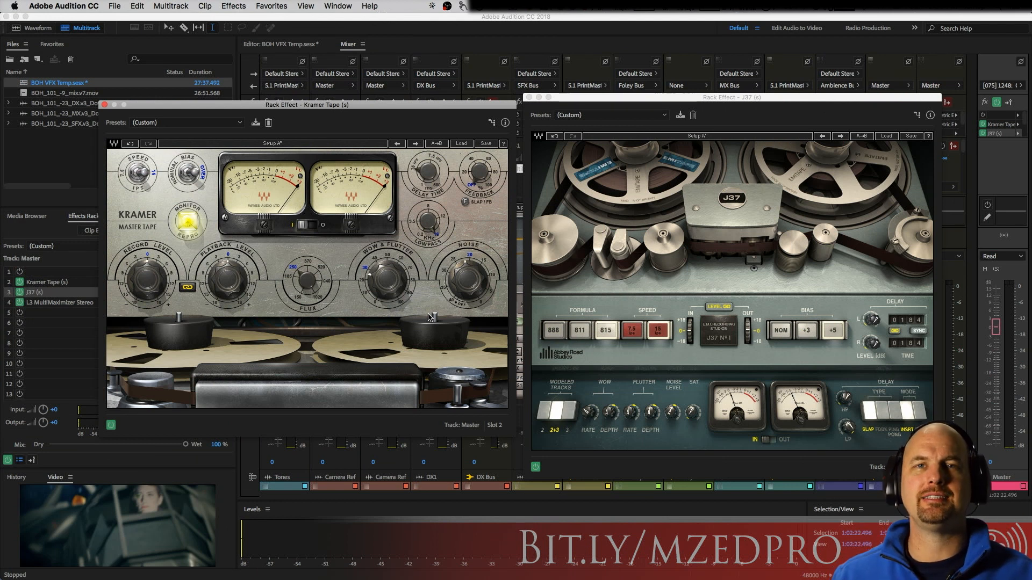
pyautogui.moveTo(439, 300)
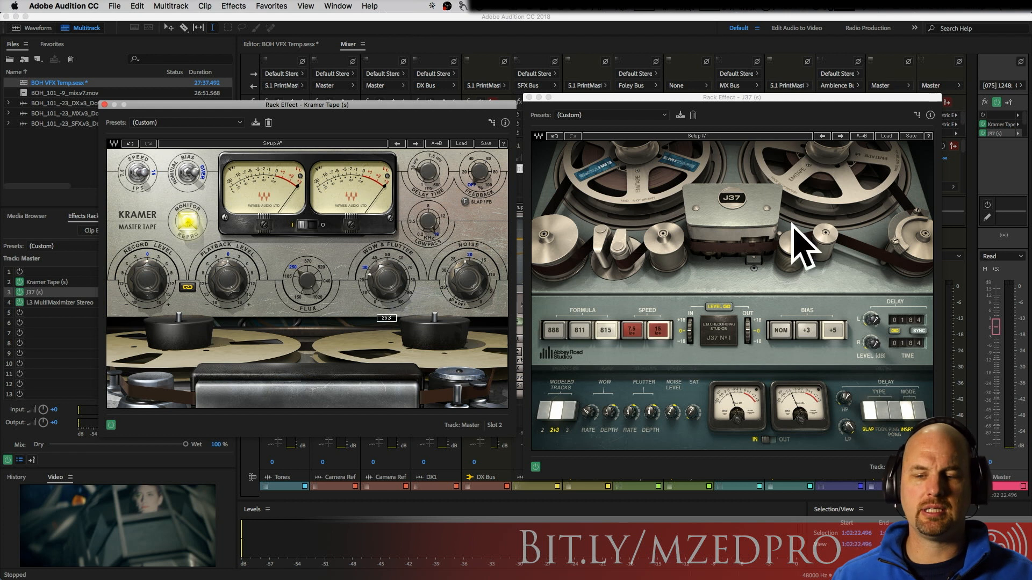
pyautogui.moveTo(361, 232)
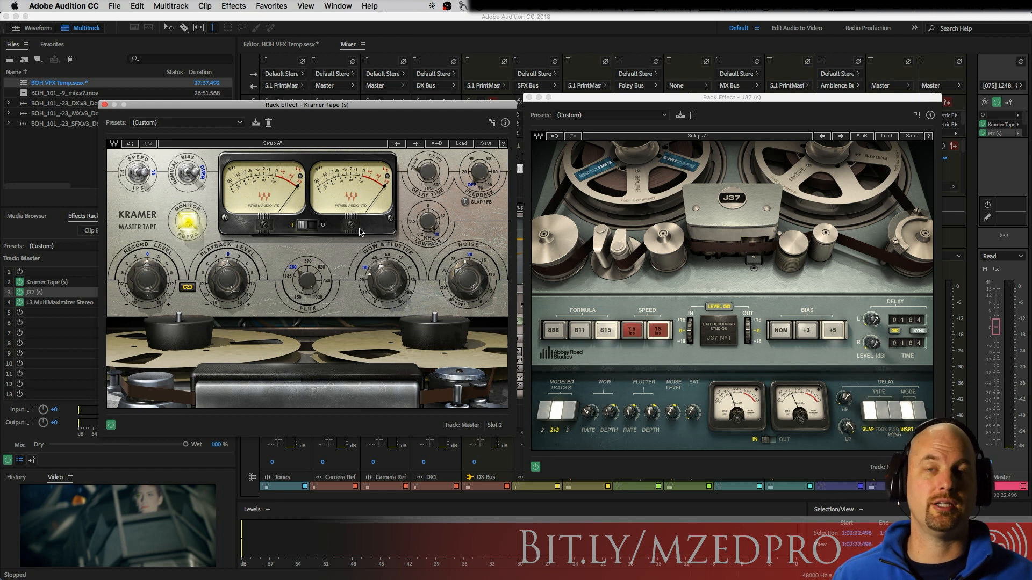
pyautogui.moveTo(360, 238)
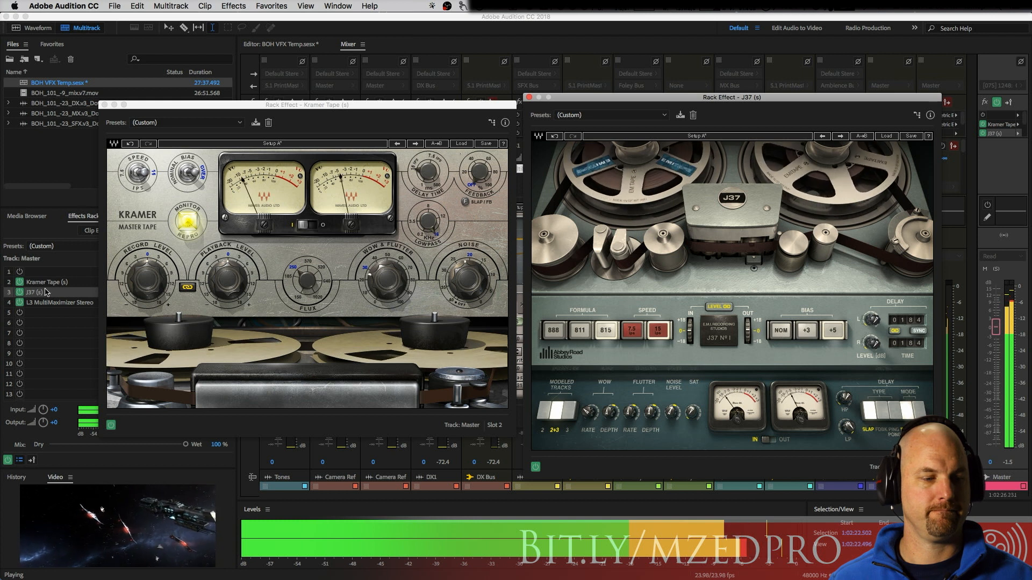
pyautogui.moveTo(20, 293)
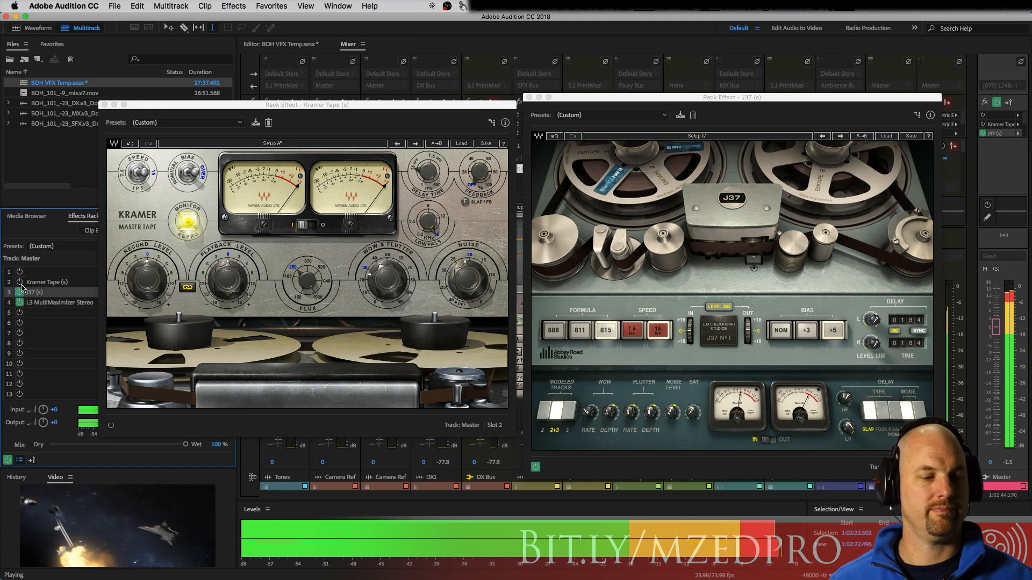
# - Stop playback, leaving Kramer Tape and J37 active on the master track
pyautogui.click(111, 425)
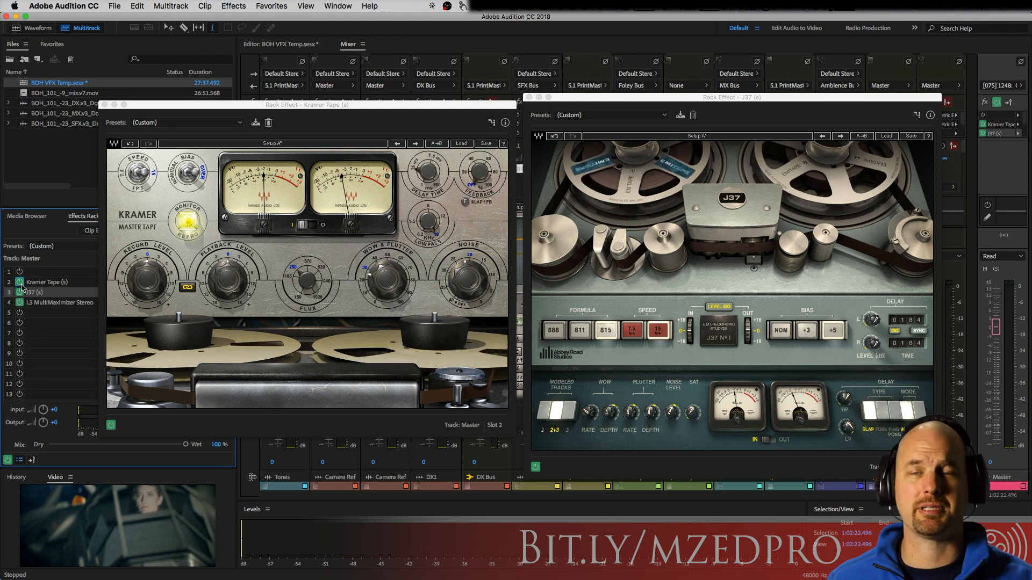
pyautogui.moveTo(357, 296)
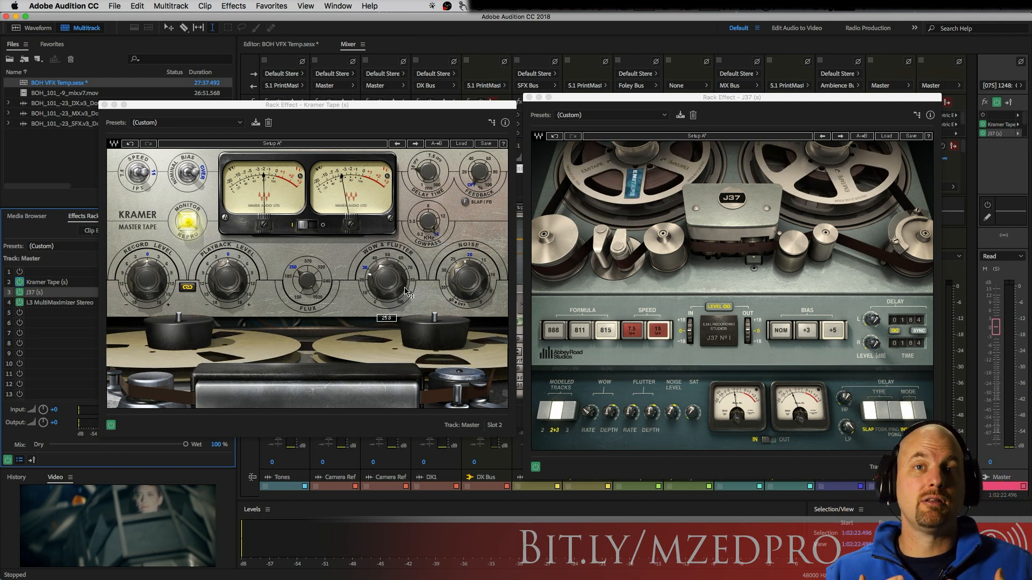
pyautogui.moveTo(592, 342)
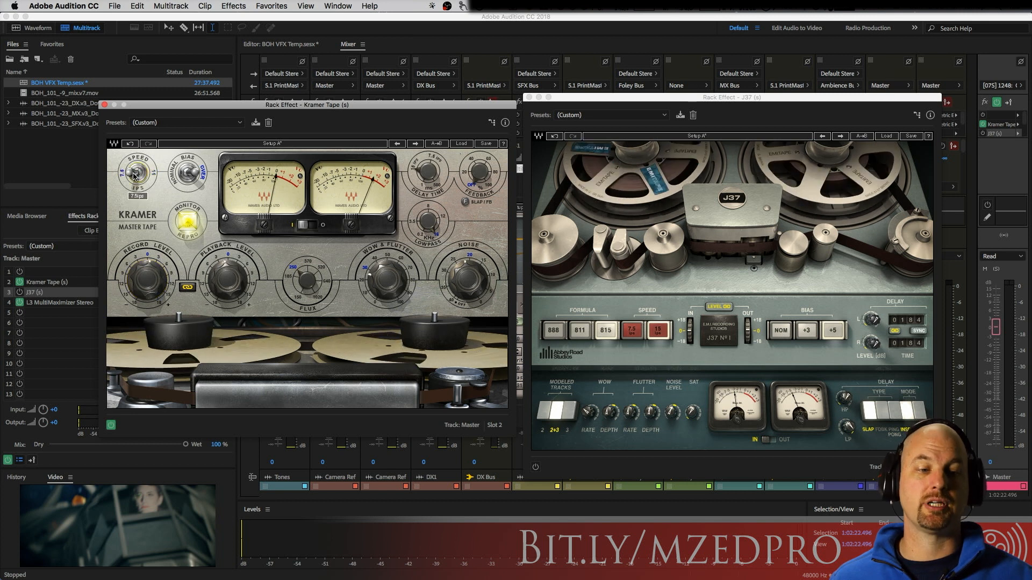
pyautogui.click(138, 172)
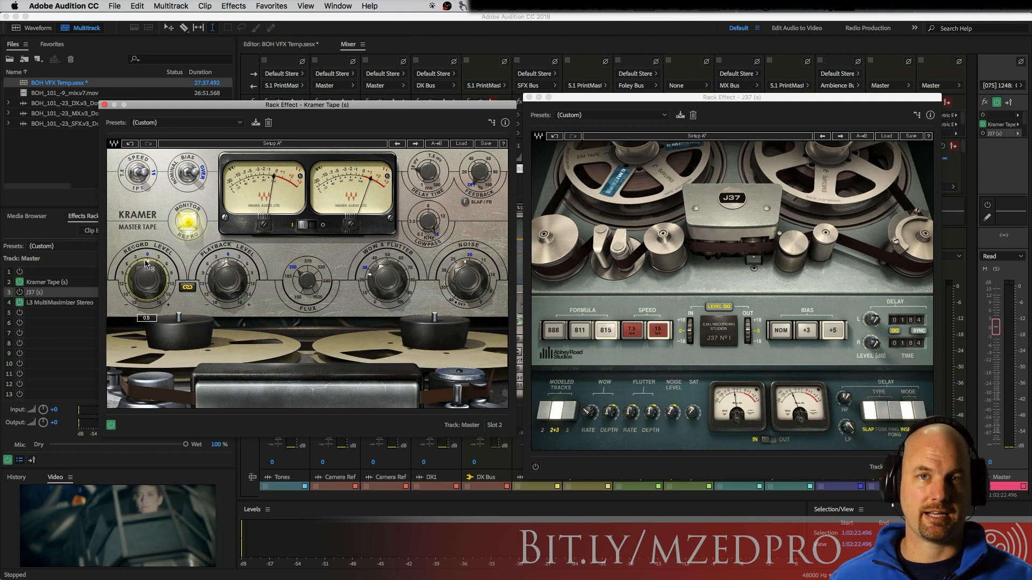
pyautogui.moveTo(190, 175)
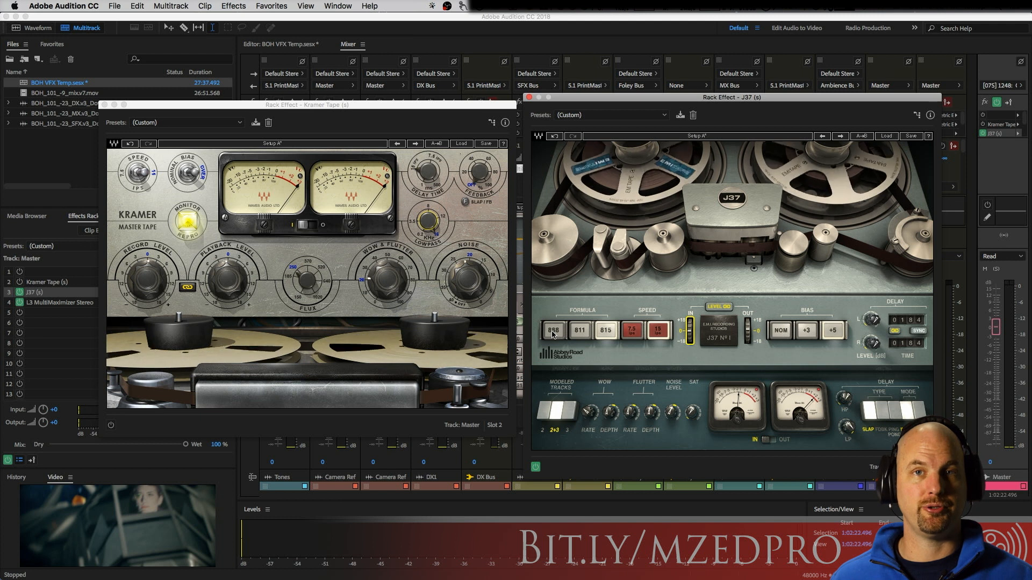
# - Switch the J37 to the 815 tape formula and audition it in playback
pyautogui.click(605, 330)
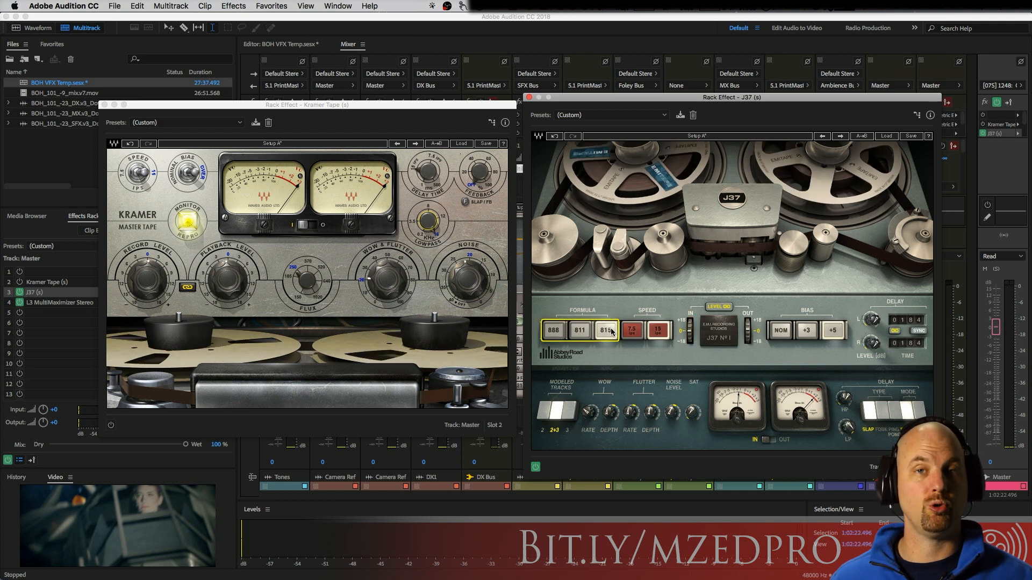
pyautogui.click(553, 330)
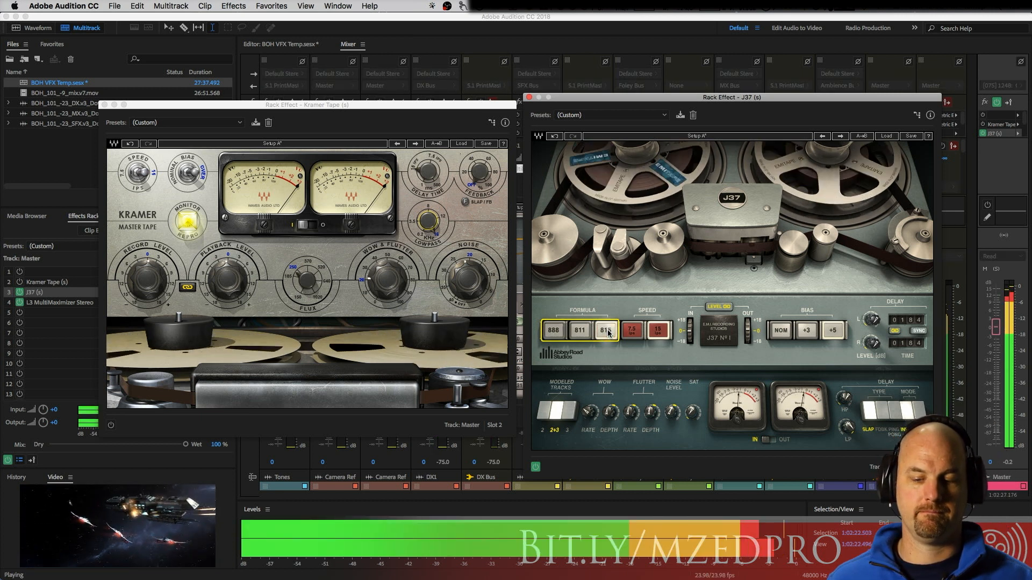
pyautogui.click(552, 330)
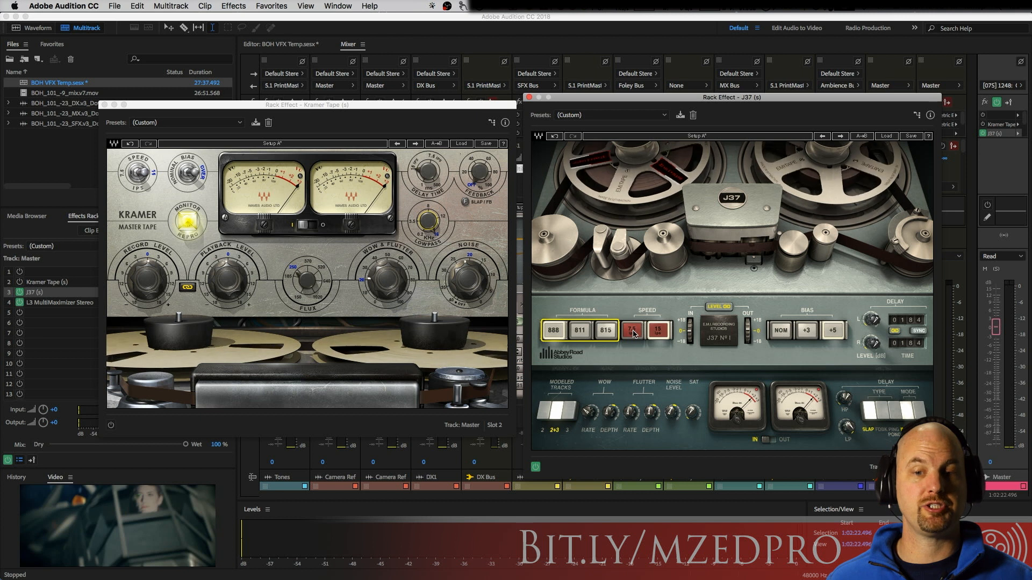
# - Try the 7.5 ips tape speed, then settle the J37 on 15 ips
pyautogui.click(631, 330)
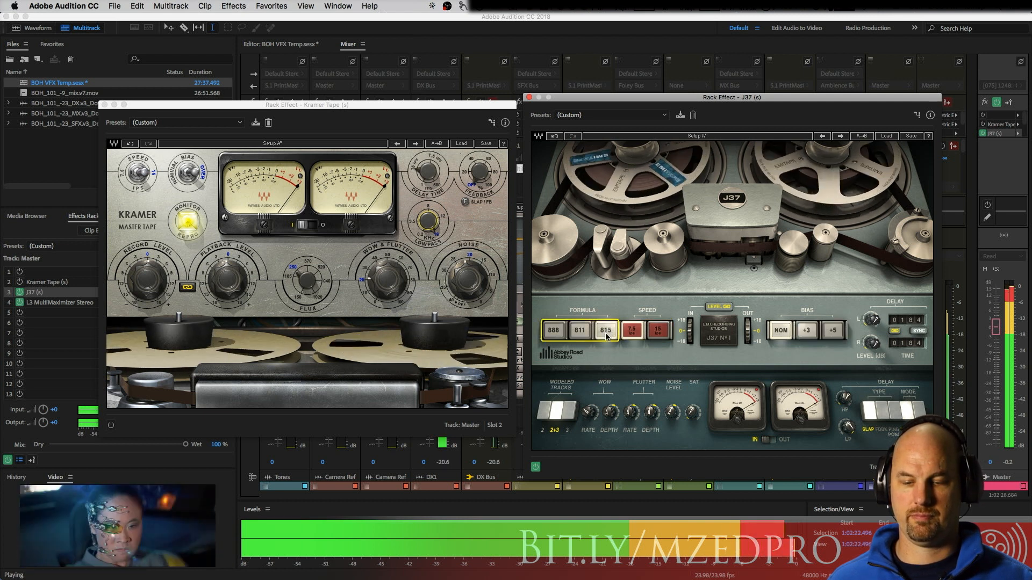
pyautogui.click(632, 329)
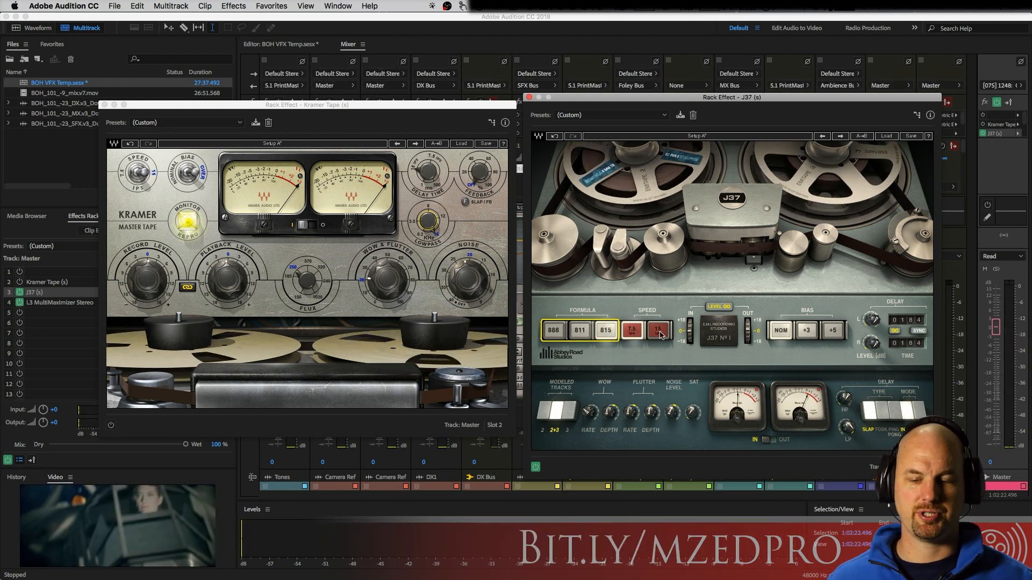
# - Change the J37 bias setting from its current NOM/+3/+5 choice
pyautogui.click(658, 330)
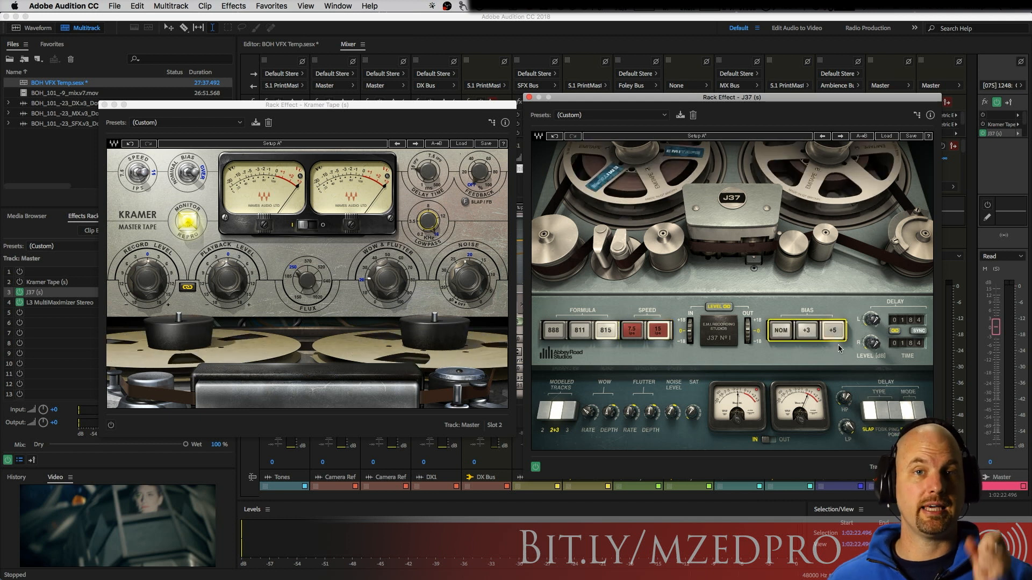
pyautogui.moveTo(693, 285)
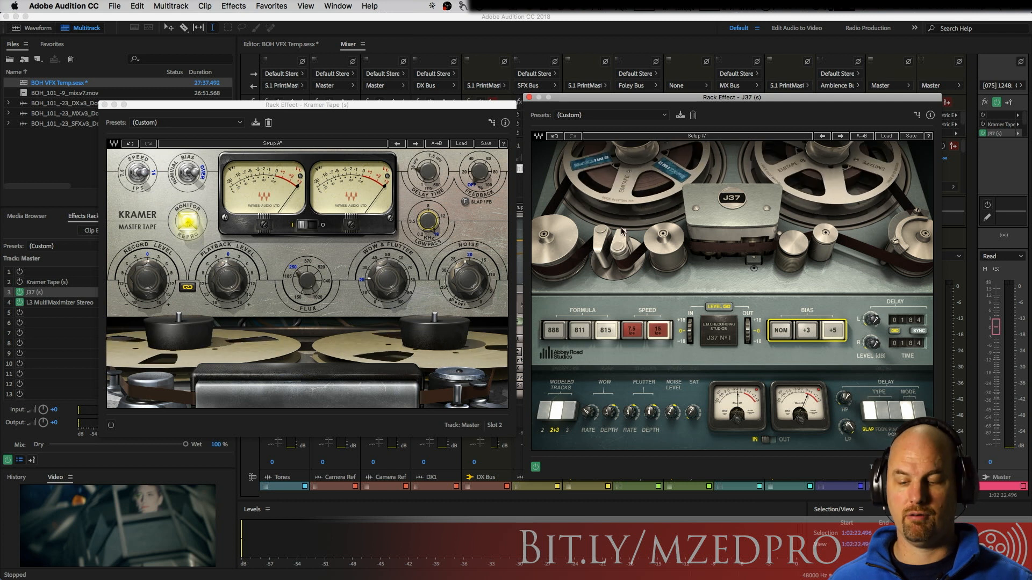
pyautogui.moveTo(822, 386)
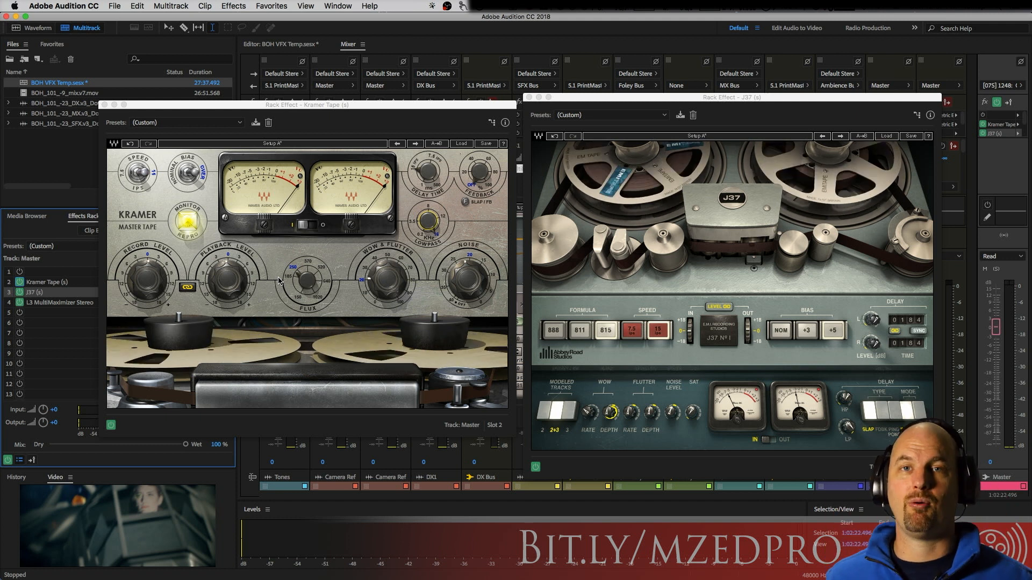
# - Play the mix to hear the J37's adjusted wow depth through both tape plugins
pyautogui.press('space')
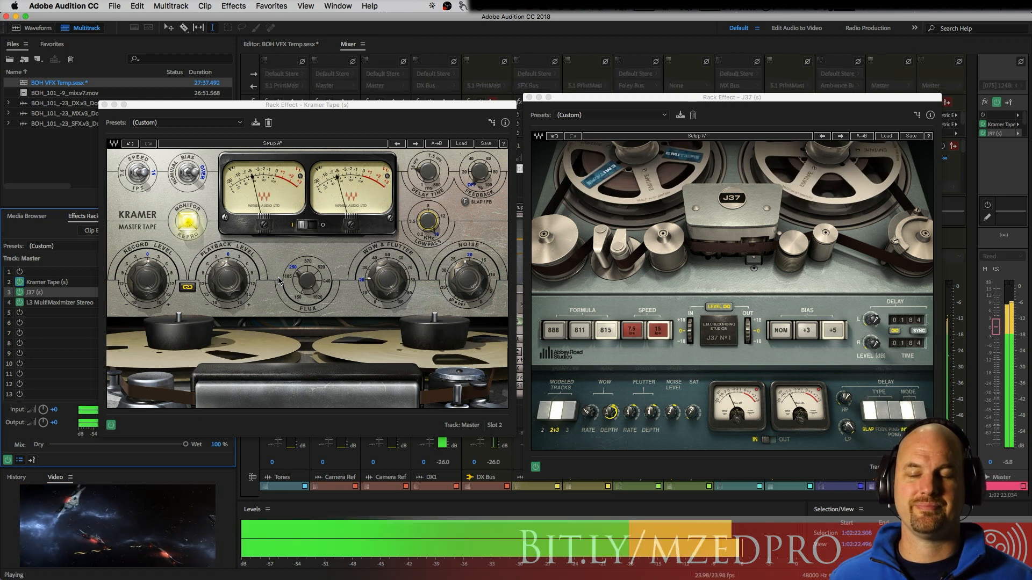